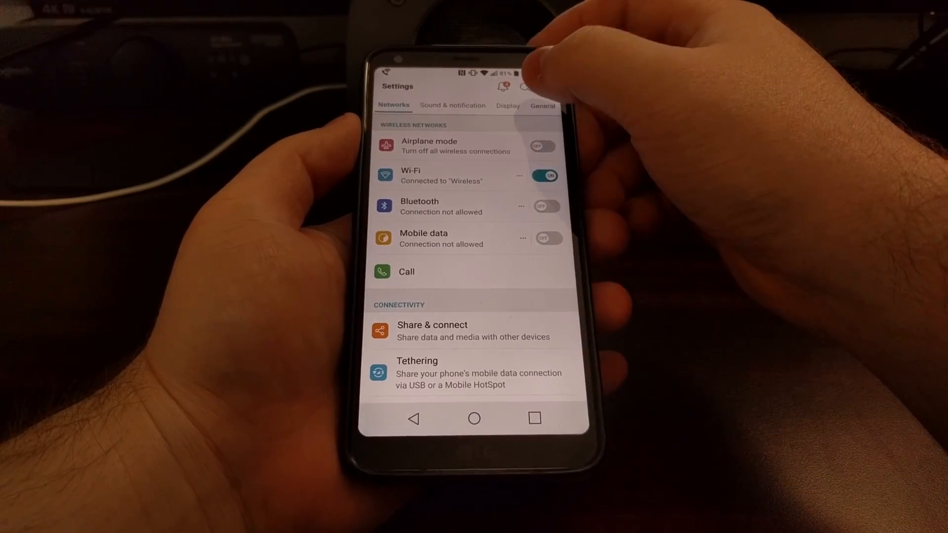
Step: Switch Settings to the Display tab, showing home screen, lock screen, theme and font options
left_click(508, 106)
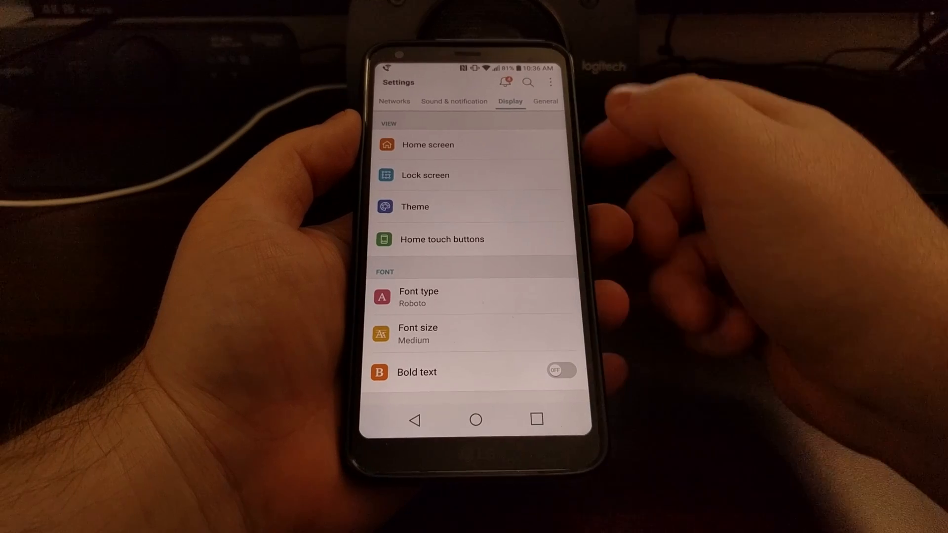
Step: Open Home screen settings under Display > View
left_click(428, 145)
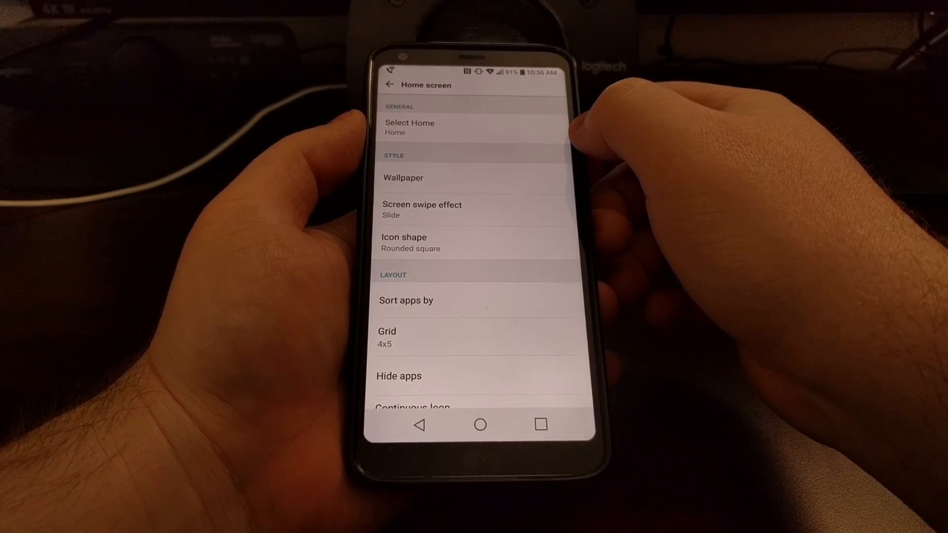
Step: Open Select Home to switch to the Home & app drawer layout
left_click(410, 127)
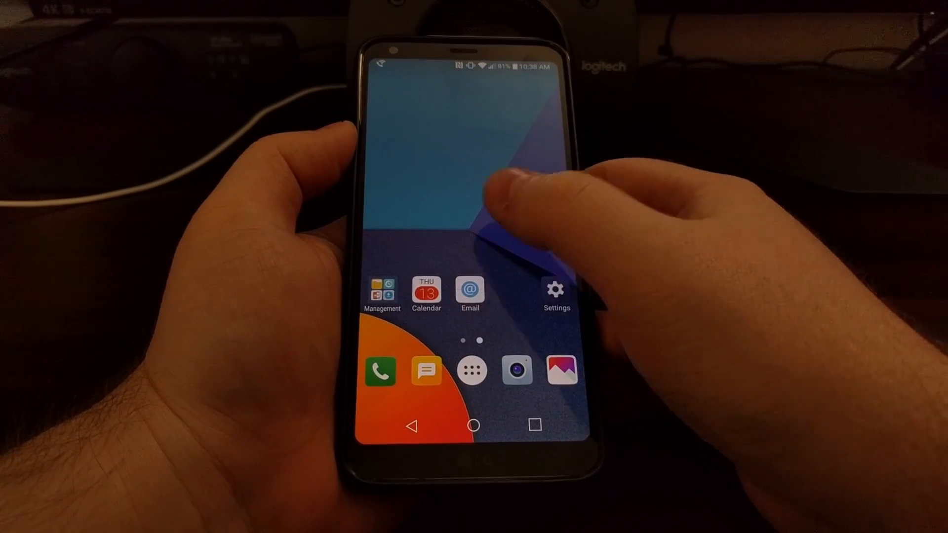
Step: Swipe to the first home page with the Google search bar and Play Store icon
scroll("left", 3)
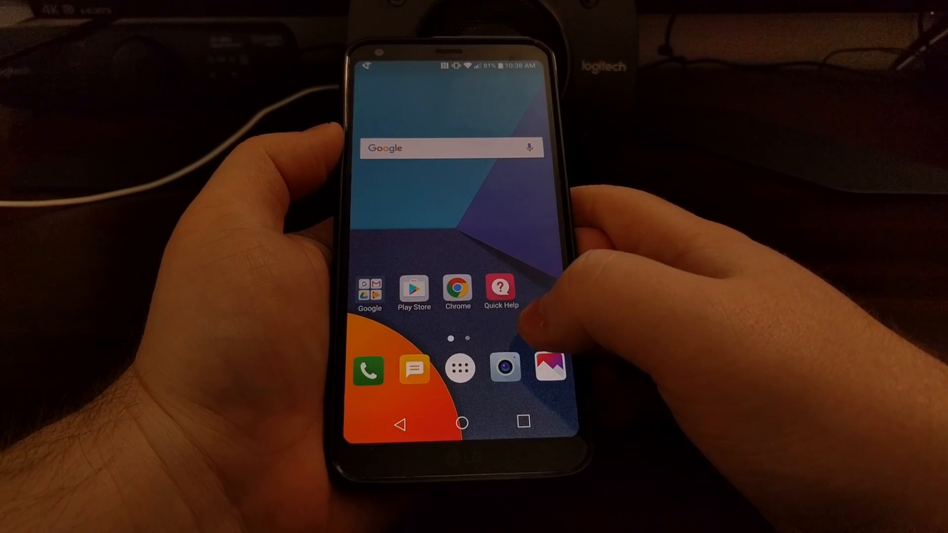
Step: Set Select Home back to the Home layout, then swipe through the home pages
left_click(460, 367)
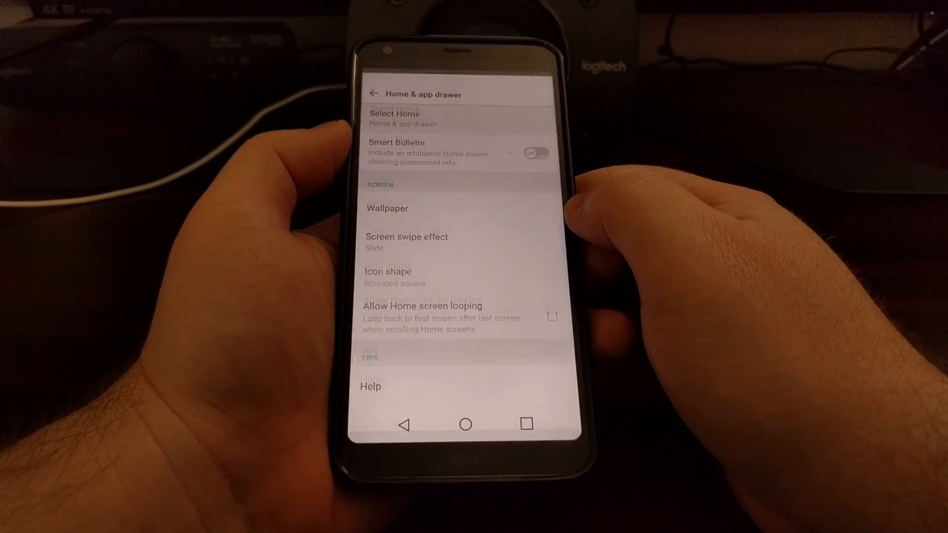
left_click(394, 119)
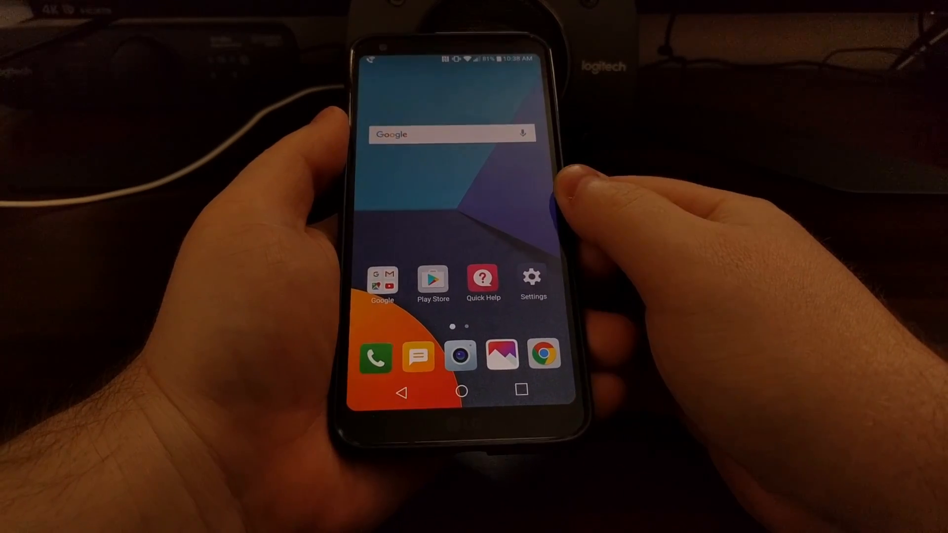
scroll("left", 3)
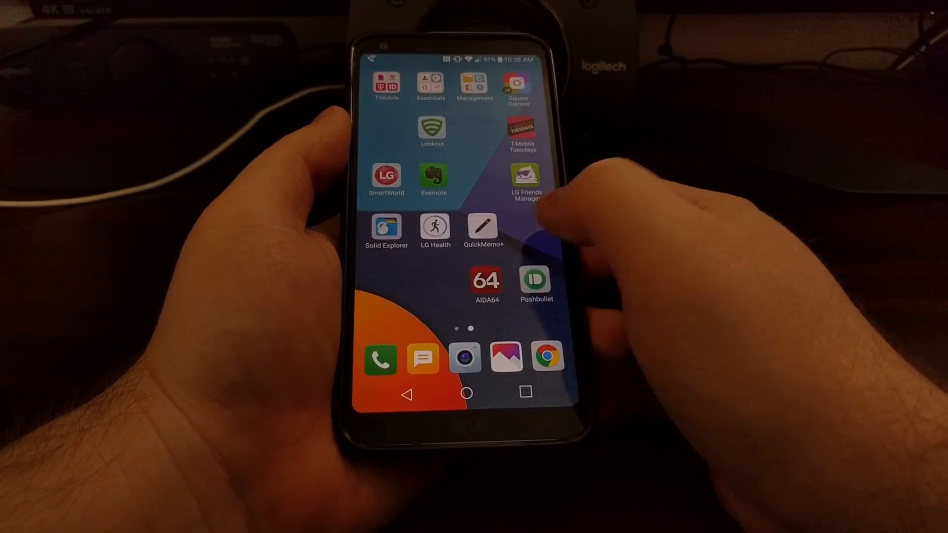
scroll("left", 3)
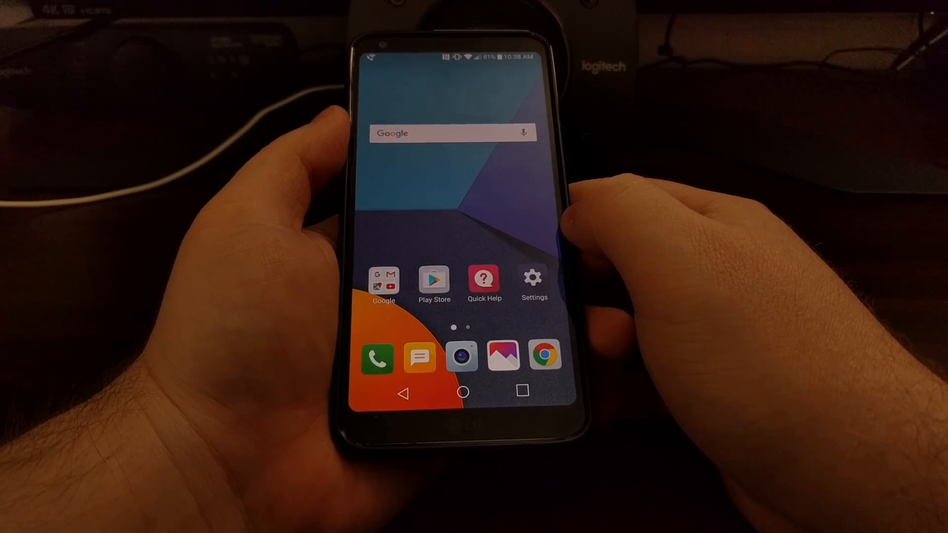